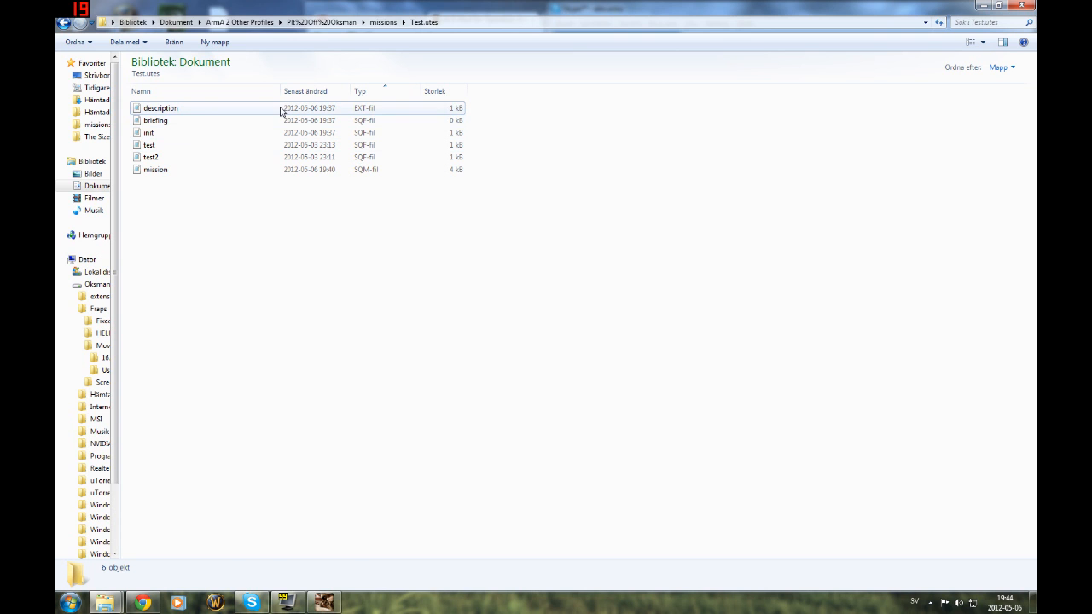
- Open the description file, add respawn=3 and respawndelay=5, and save as description.ext
double_click(160, 108)
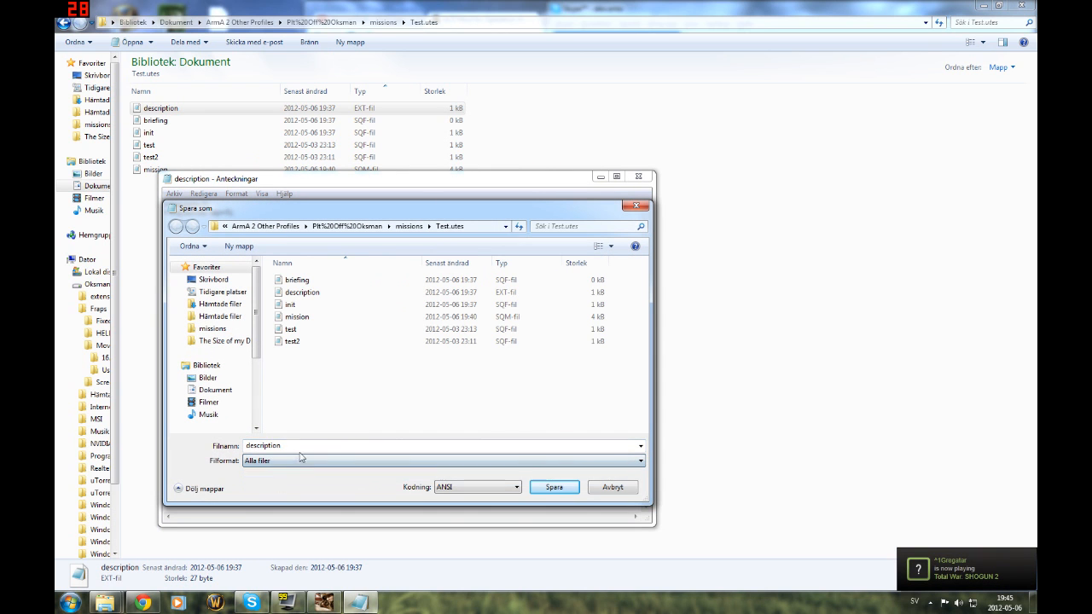
type(".ext")
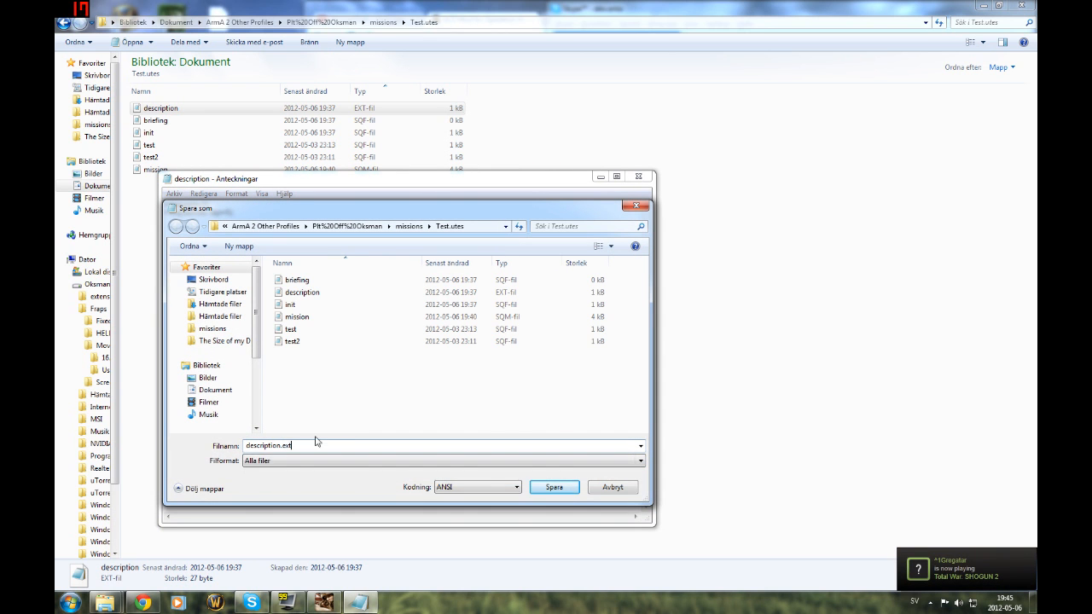
left_click(553, 487)
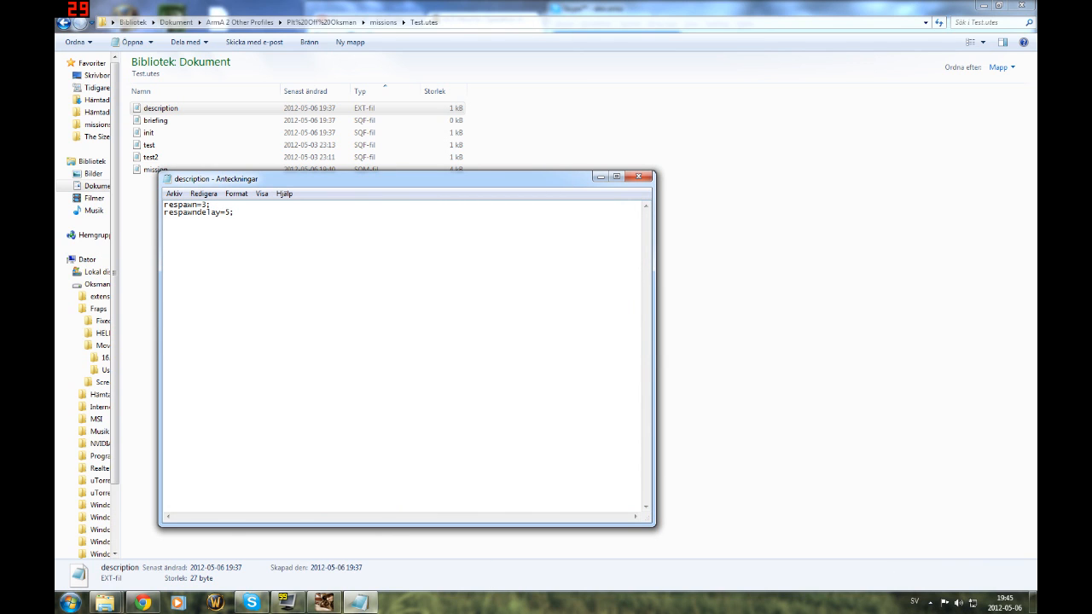
- Add comments for respawn types 0 None, 1 Seagull, 2 Instant at player, and start 3
type("///\\")
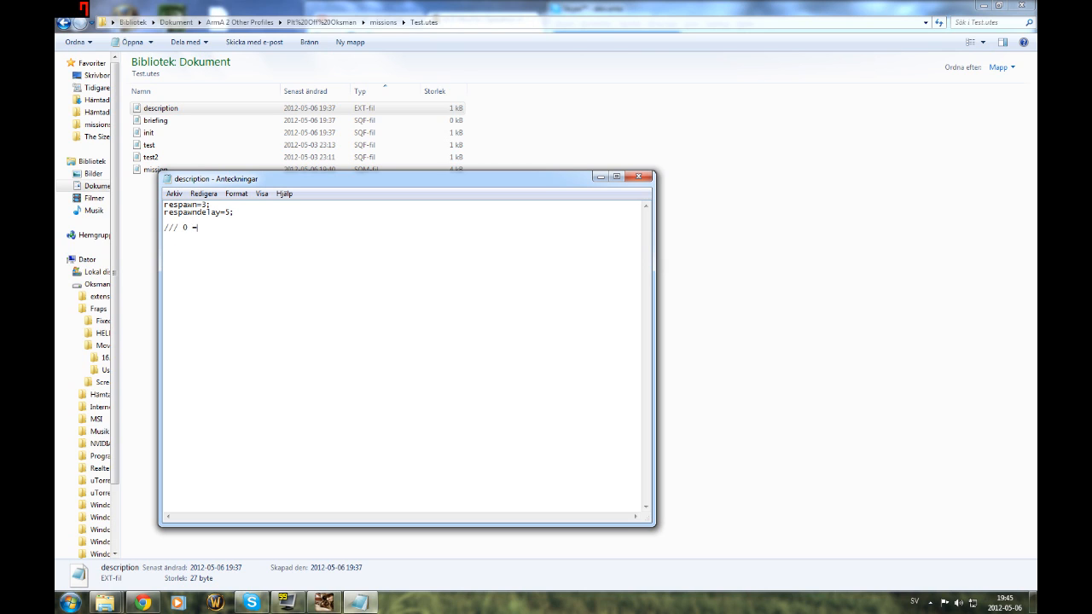
type("None")
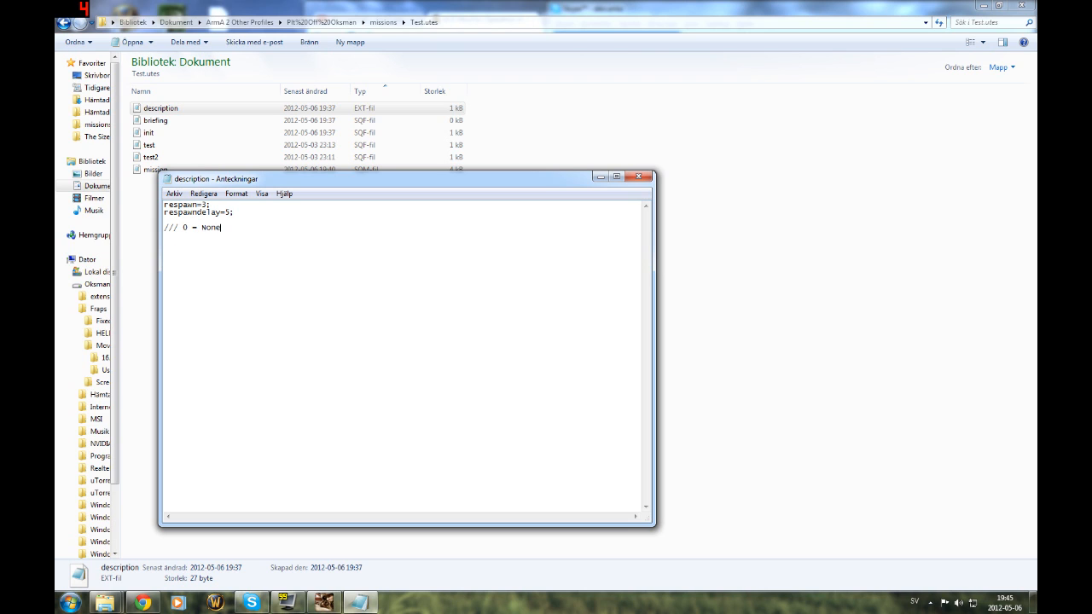
type("// 1 = Seagull")
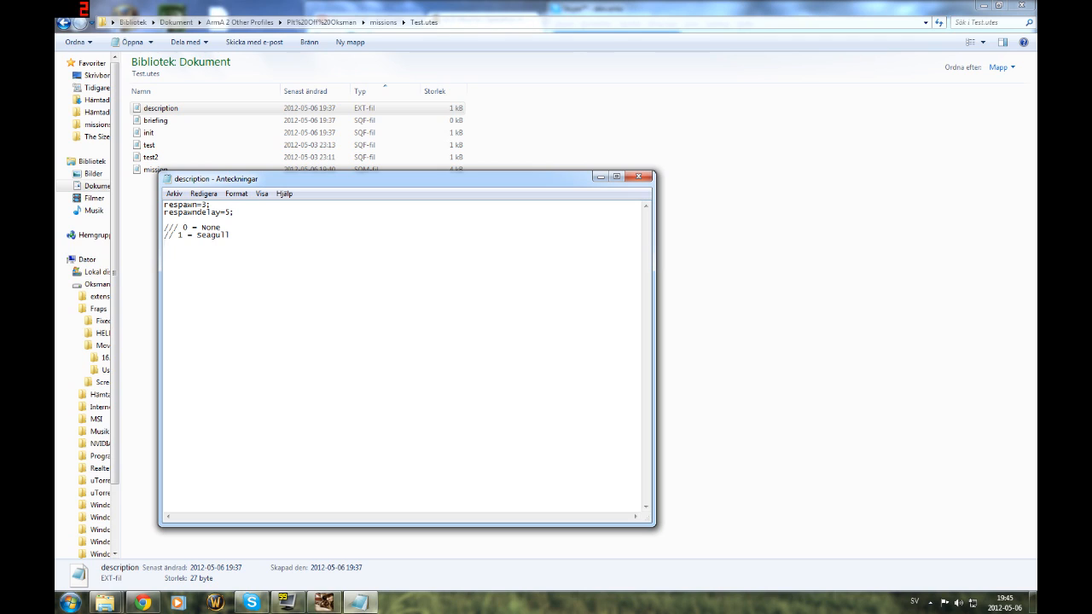
type("// 2 -")
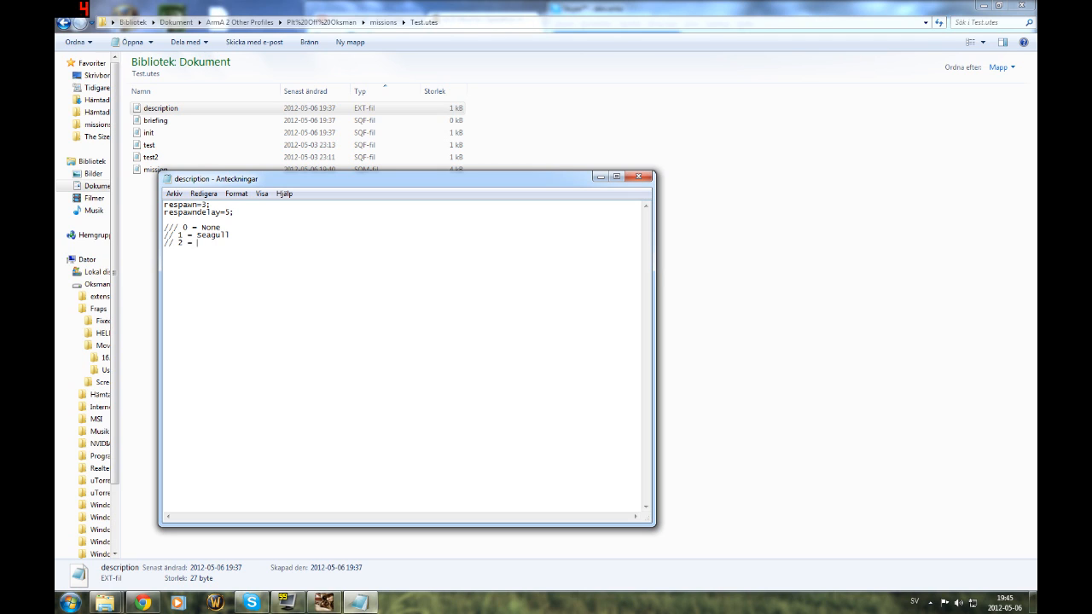
type("Insant at player")
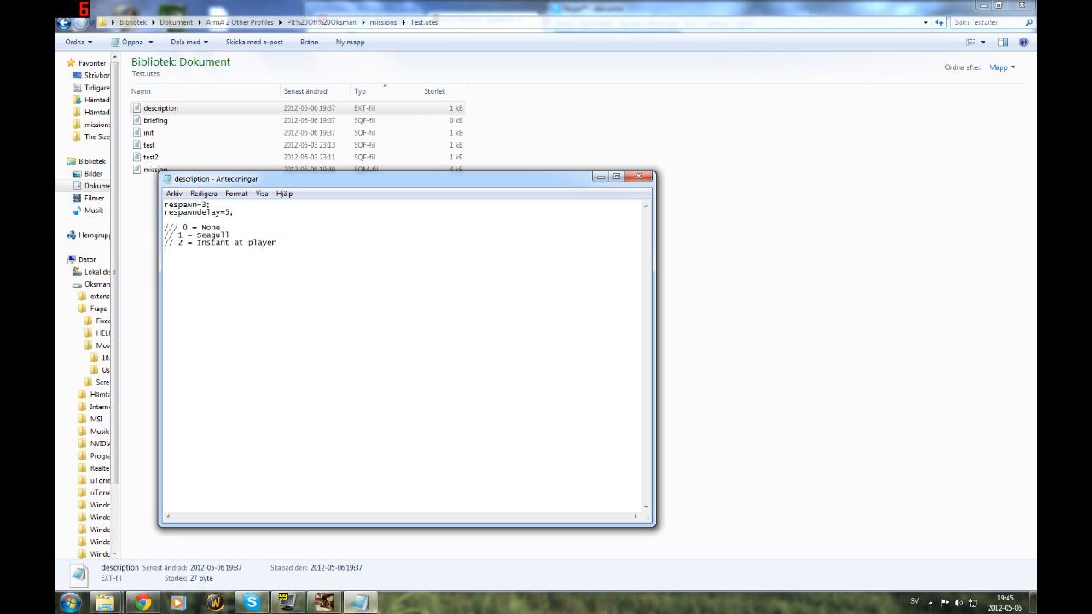
type("/// 3 =")
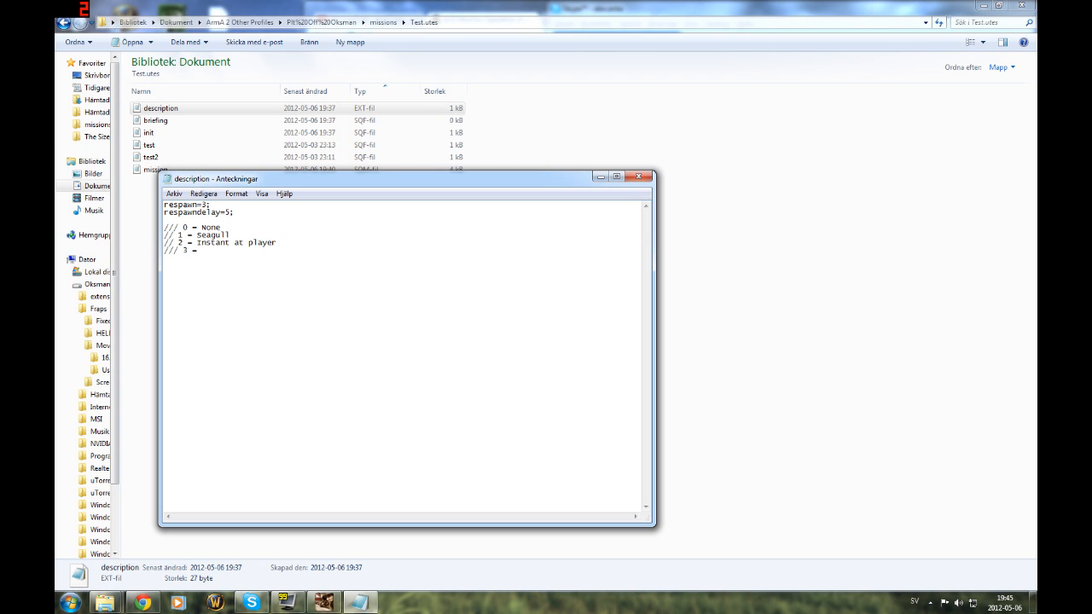
- Describe respawn type 3 as marker named "respawn_west", east, guerilla and all that
type("Marker named \"")
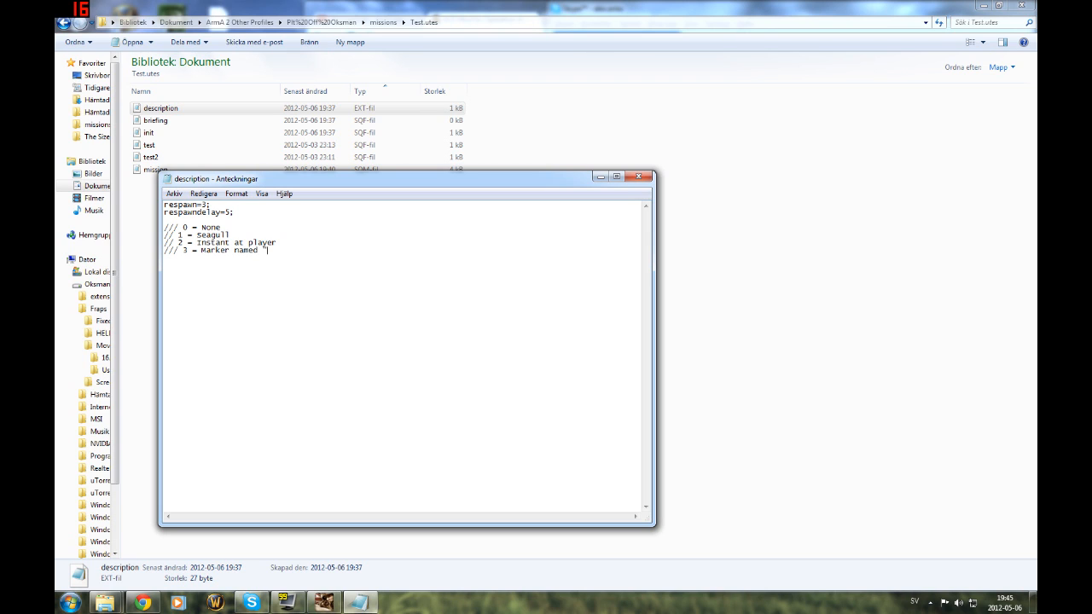
type("respawn_west\"")
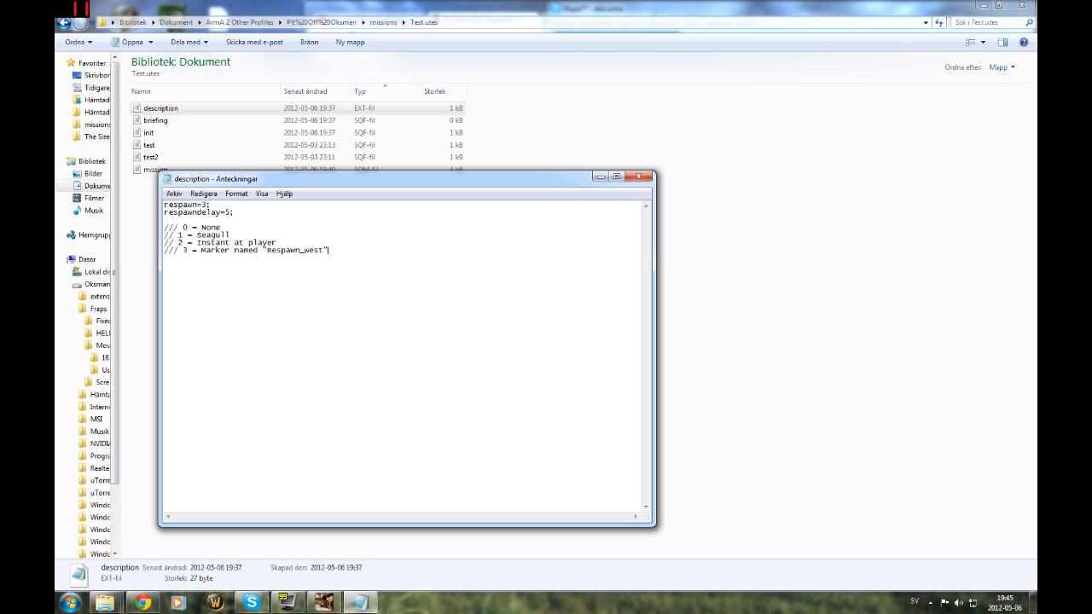
type("east")
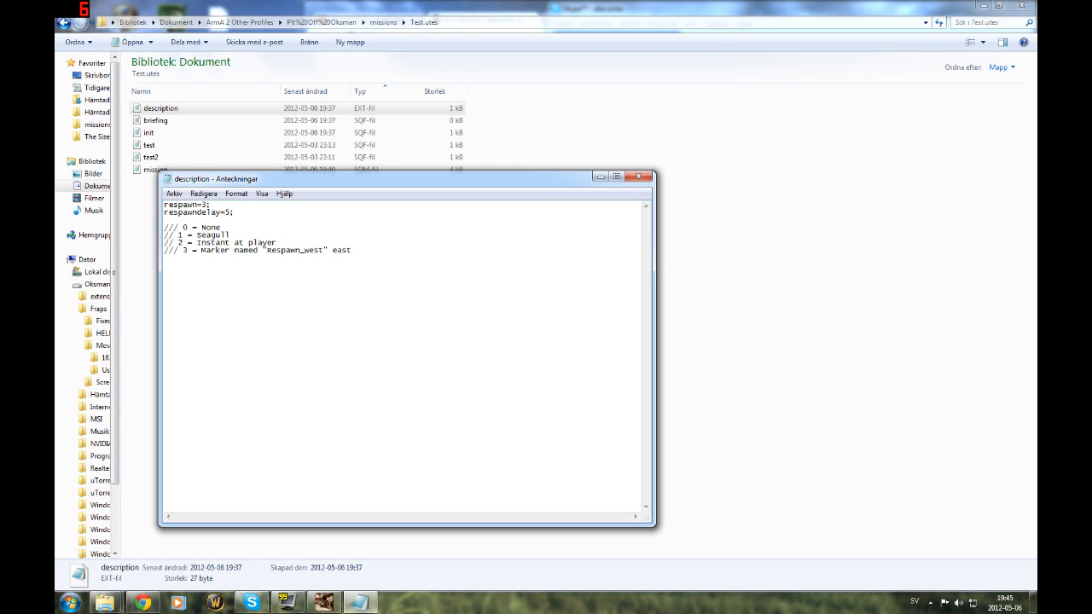
type("guerilla al")
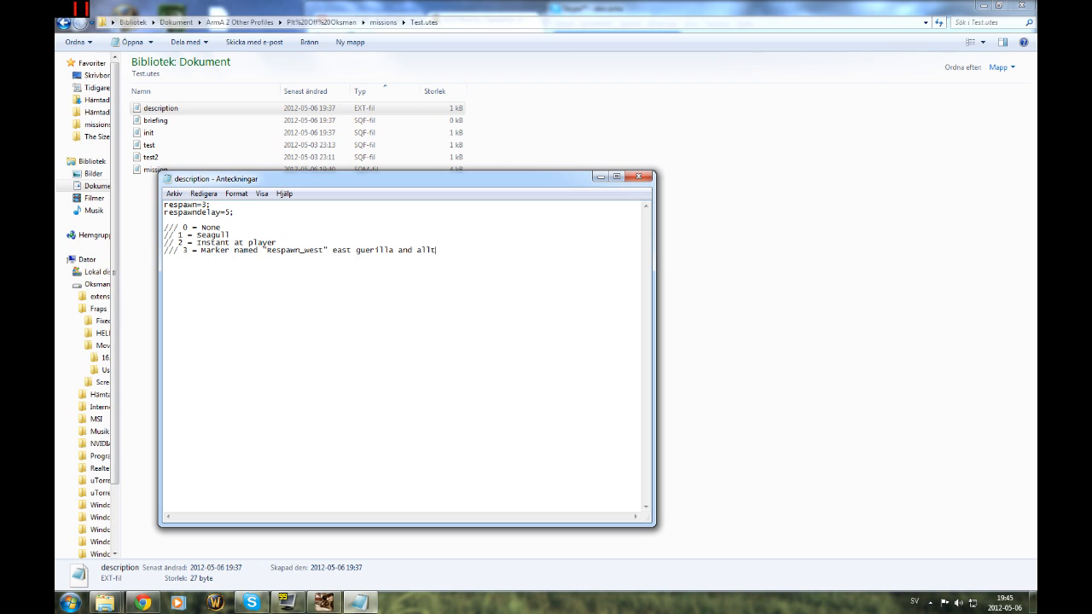
type("that")
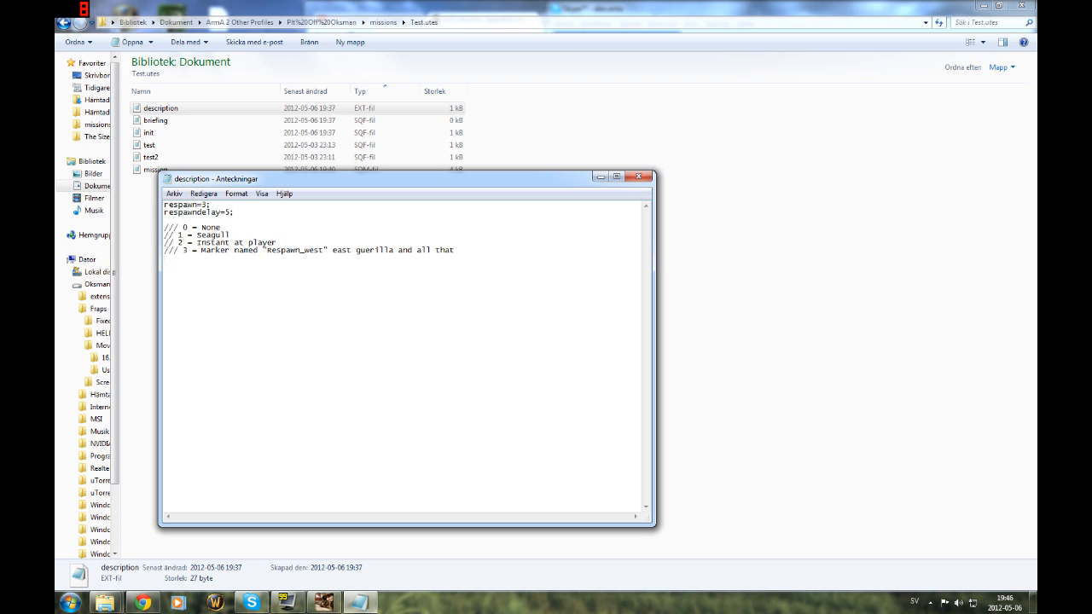
- Add respawn type 4 as 'At team otherwise seagull' and begin the /// 5 line
type("/// 4 =")
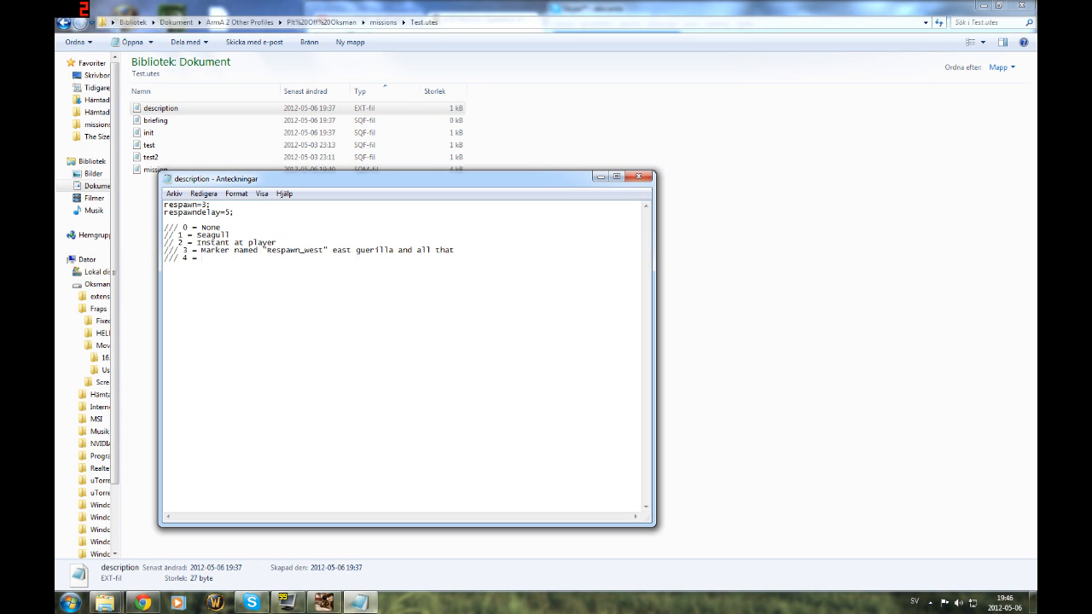
type("At team")
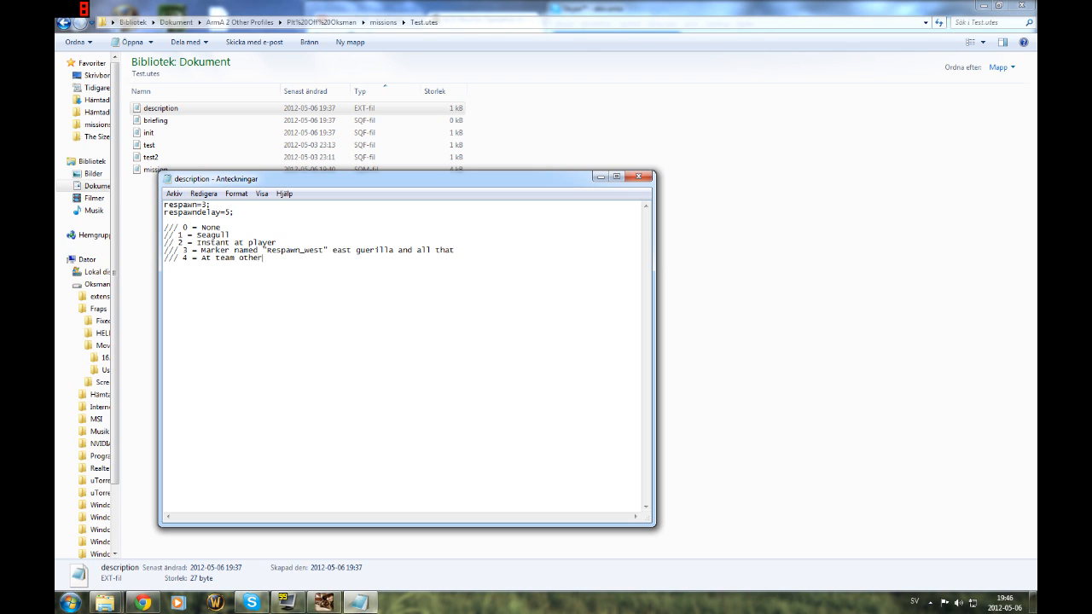
type("otherwise seagull")
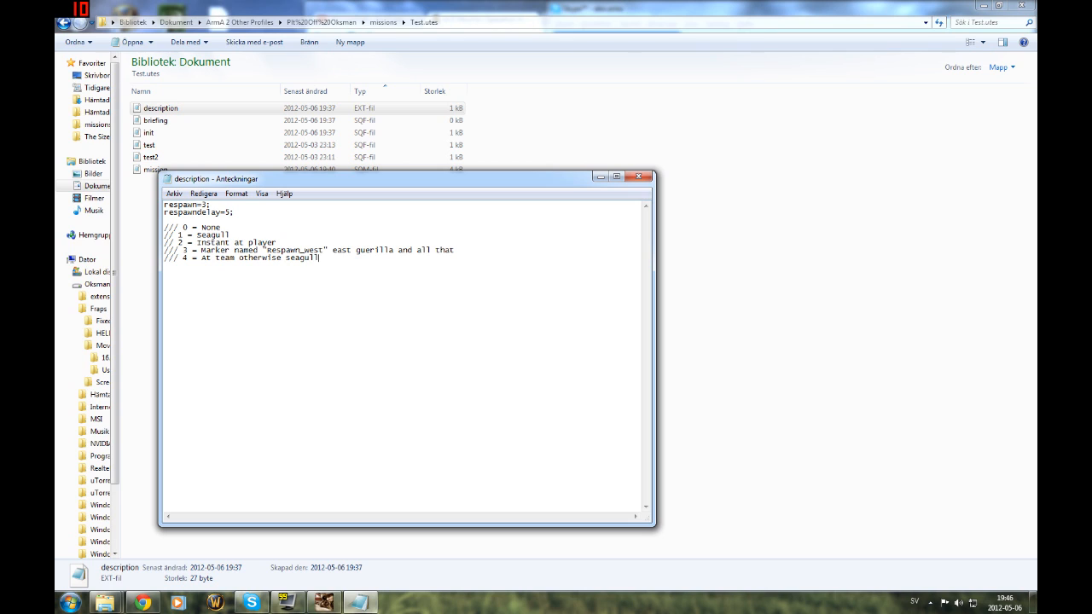
type("/// 5 =")
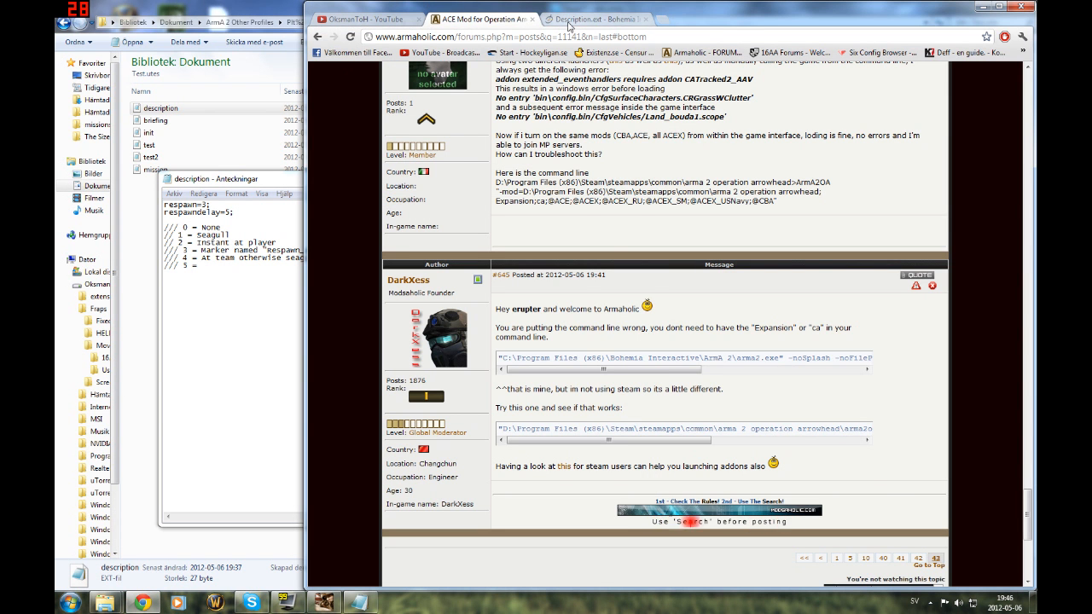
- Switch to the Description.ext wiki page and scroll down to the respawn types
left_click(597, 18)
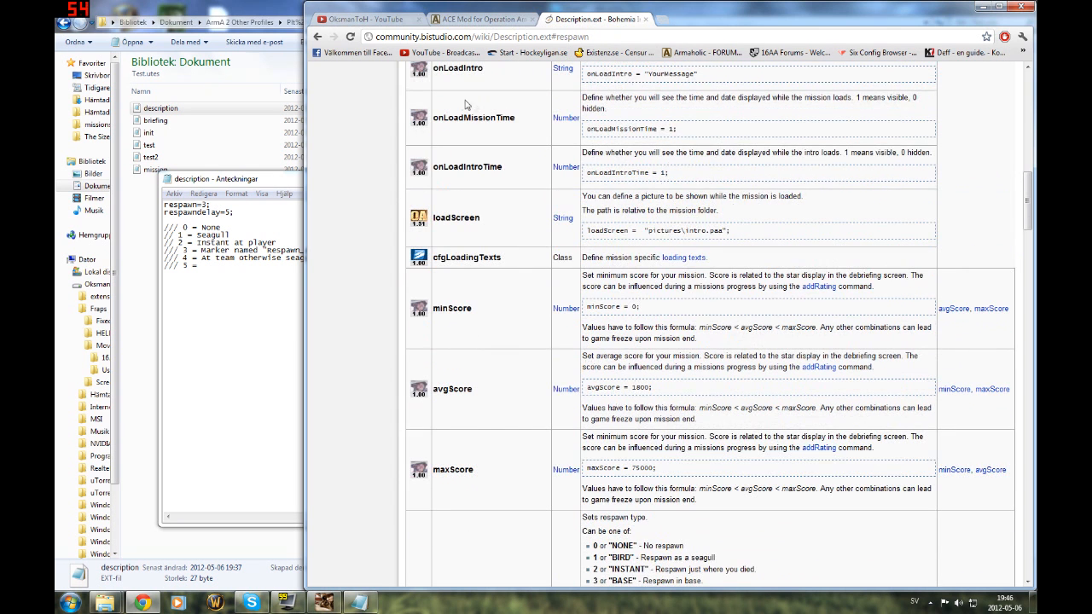
scroll("down", 3)
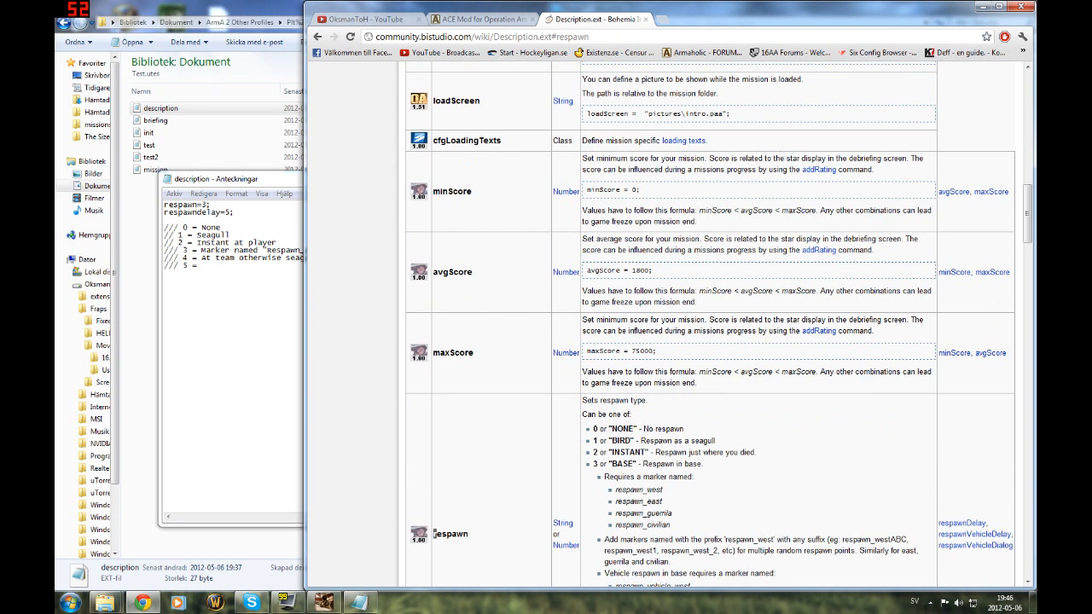
scroll("down", 3)
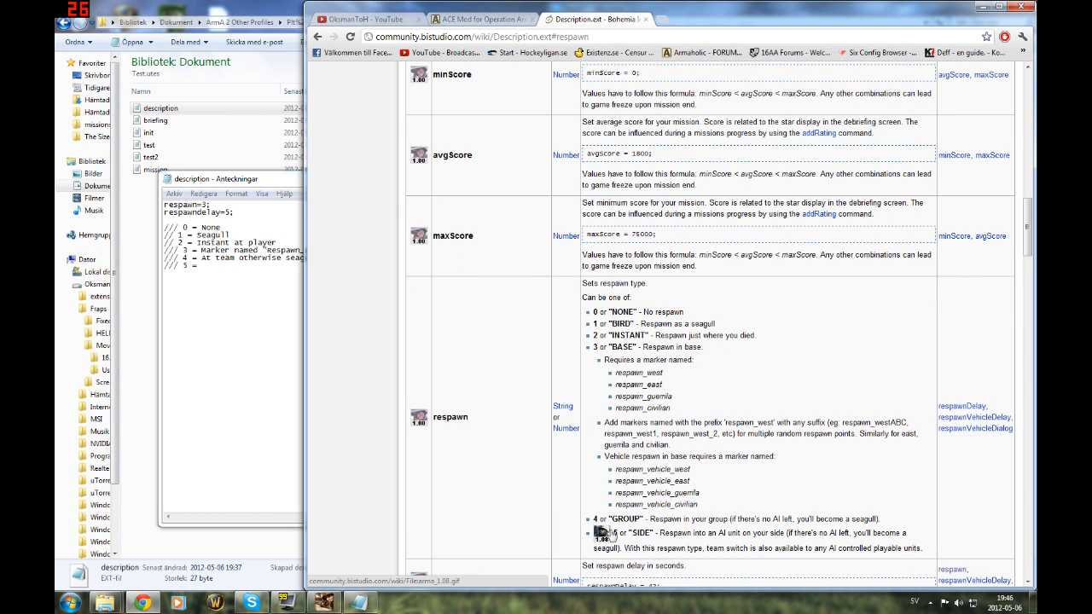
scroll("down", 3)
type(" Respawn at blufor or opfor or w")
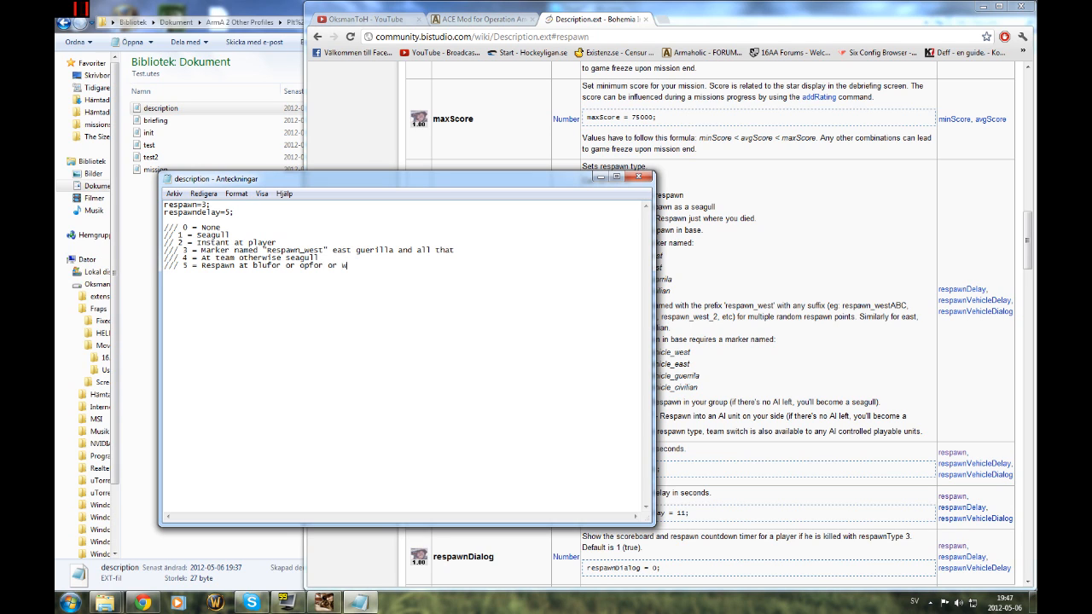
- Finish respawn type 5 as 'Respawn at blufor or opfor or w/e'
type("/e")
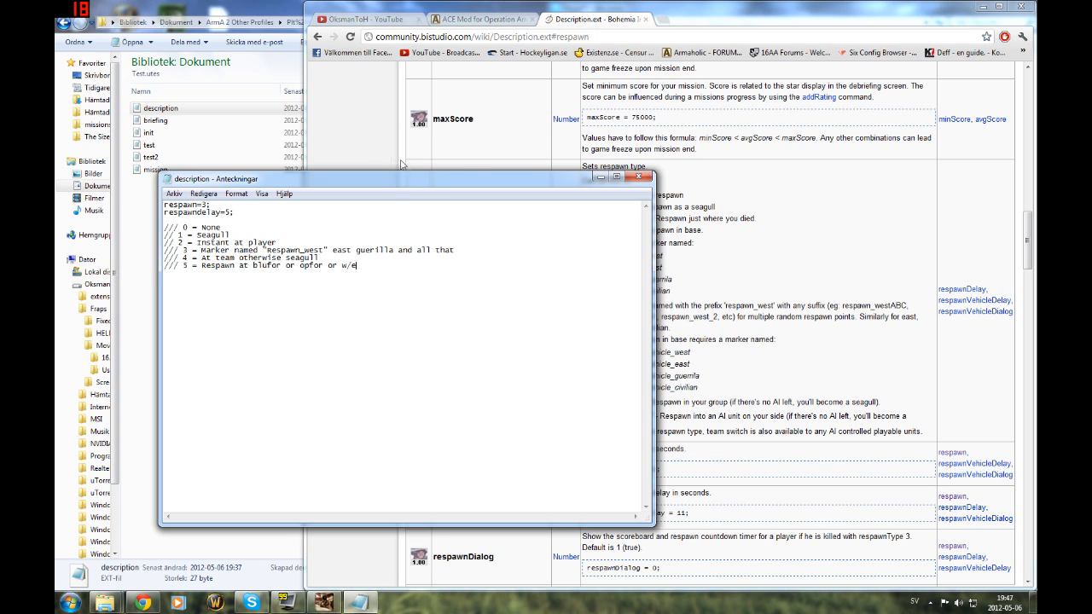